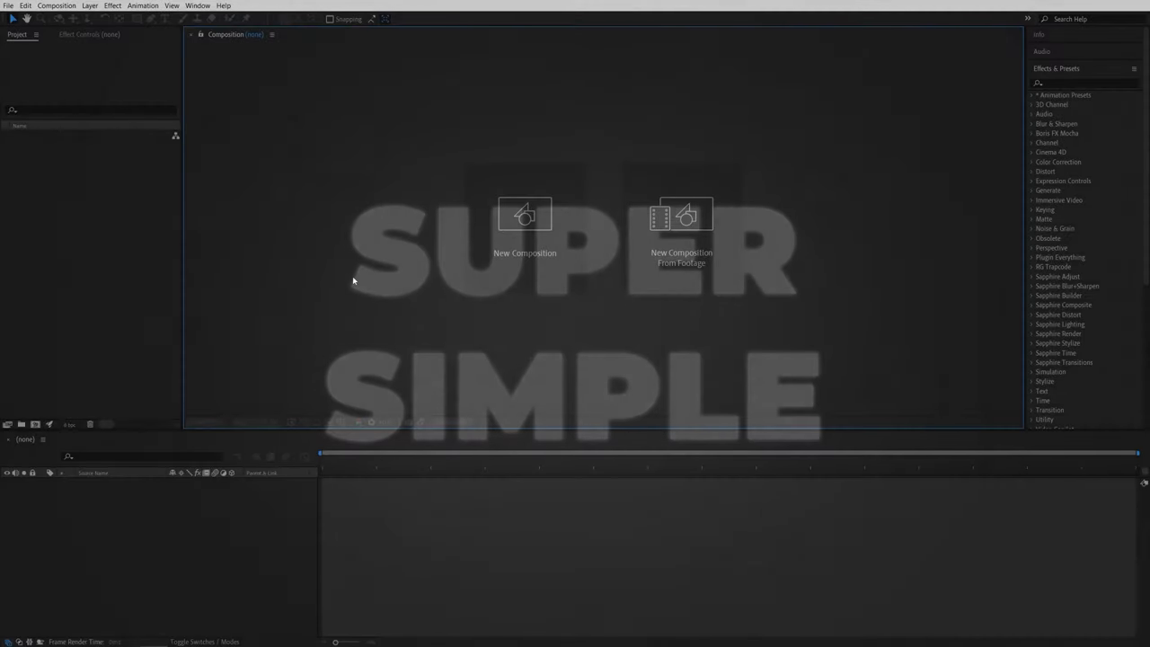
- Create a composition named Render: 1920×1080, 30 fps, 3 seconds, black background
{"action": "left_click", "coordinate": [525, 213]}
{"action": "type", "text": "Render"}
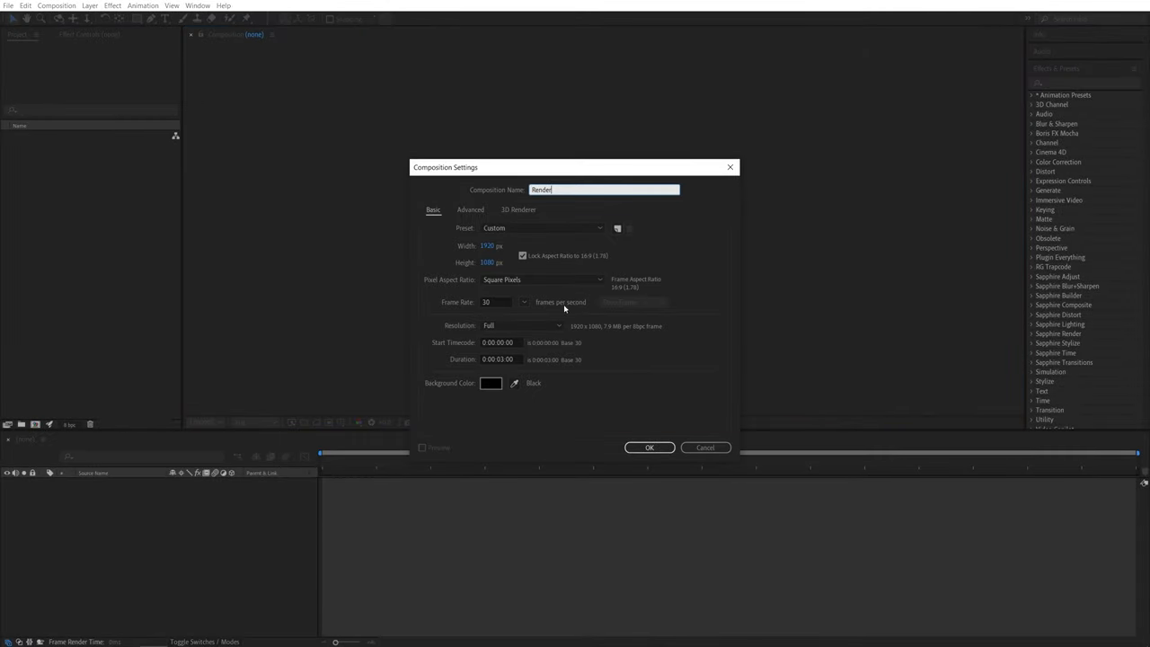
{"action": "left_click", "coordinate": [649, 447]}
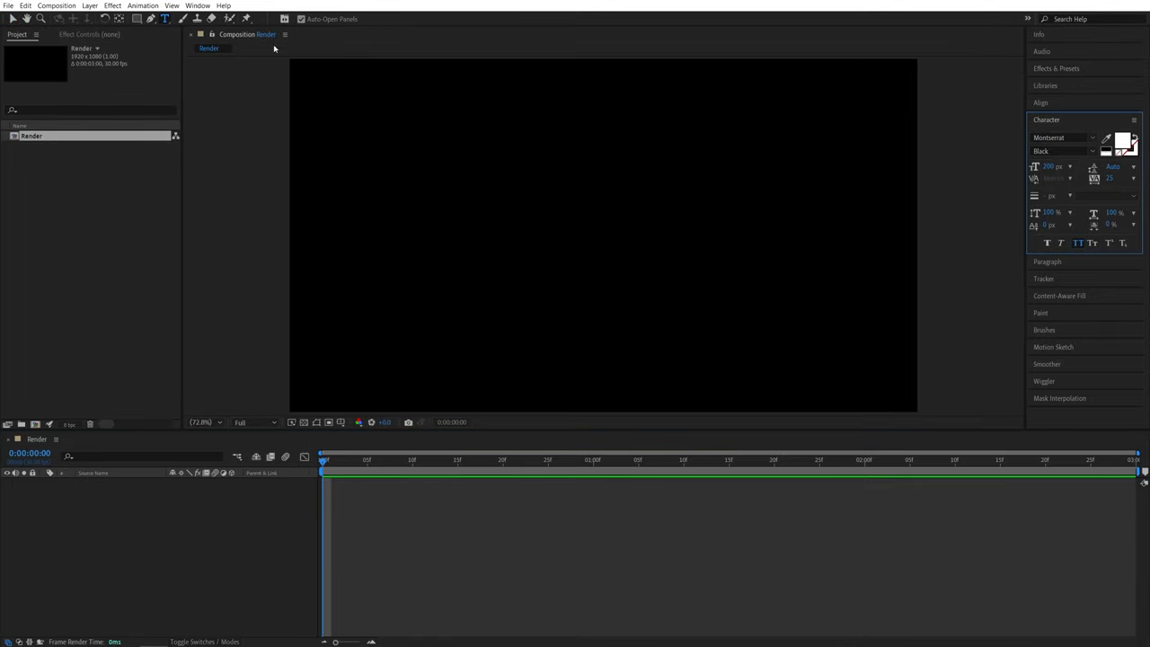
- Type FLICKER in white Montserrat Black at 200 px and centre it
{"action": "type", "text": "FLICKER"}
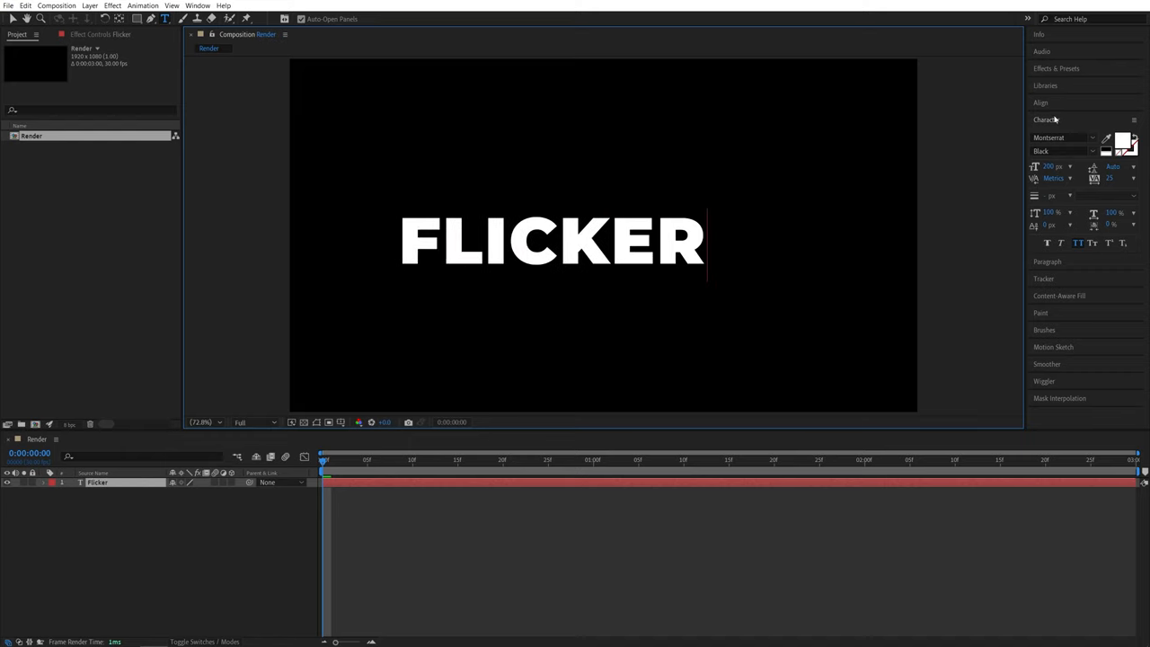
{"action": "mouse_move", "coordinate": [1055, 176]}
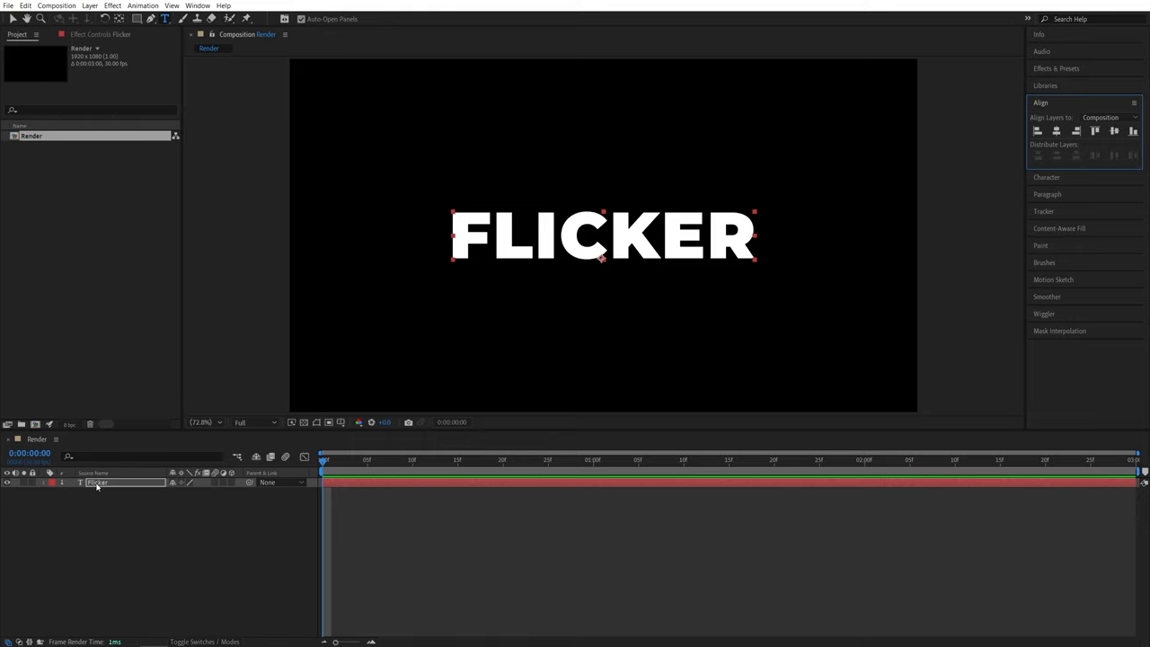
- Add a 0% Opacity animator to FLICKER and keyframe Range Selector Start
{"action": "left_click", "coordinate": [221, 492]}
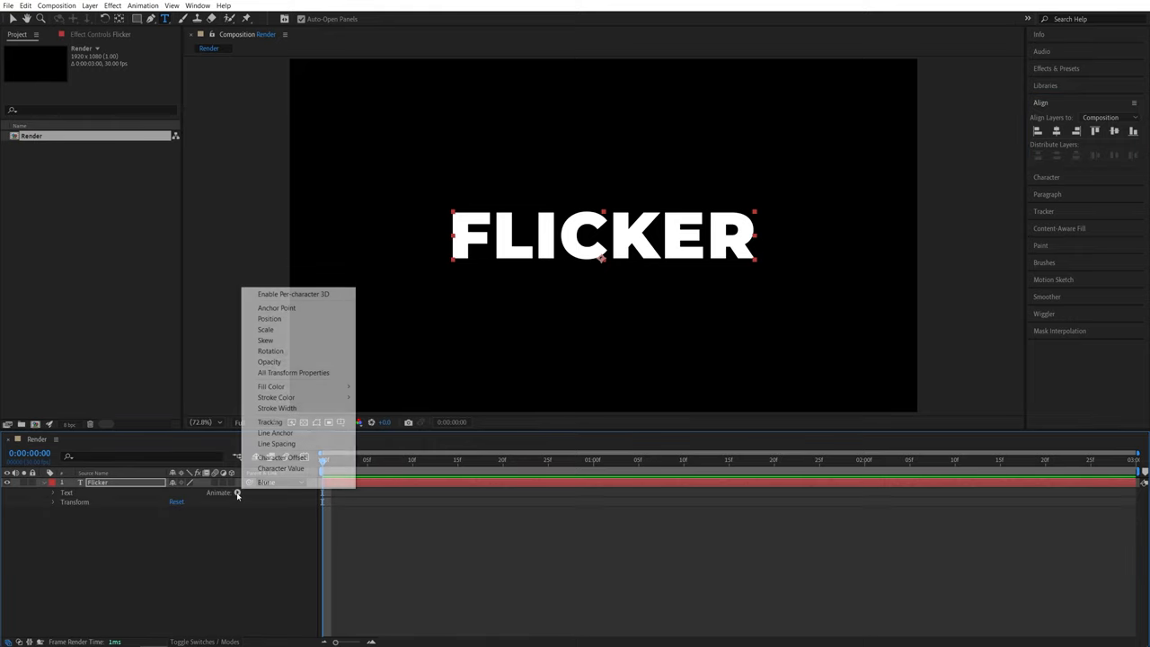
{"action": "left_click", "coordinate": [270, 362]}
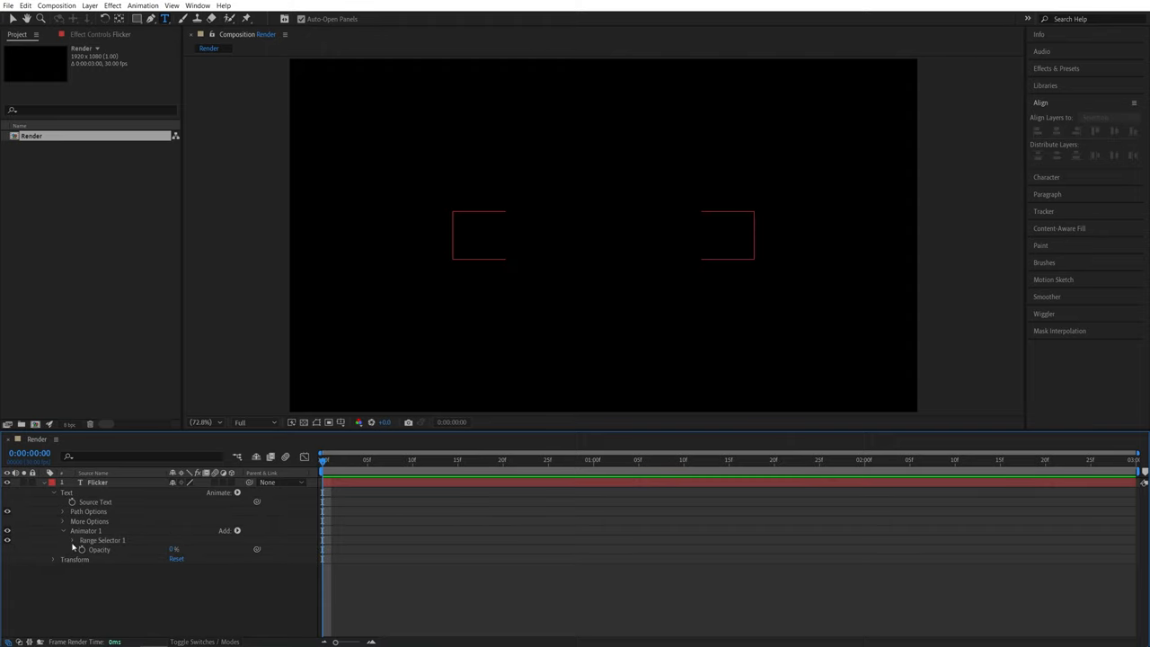
{"action": "left_click", "coordinate": [72, 540]}
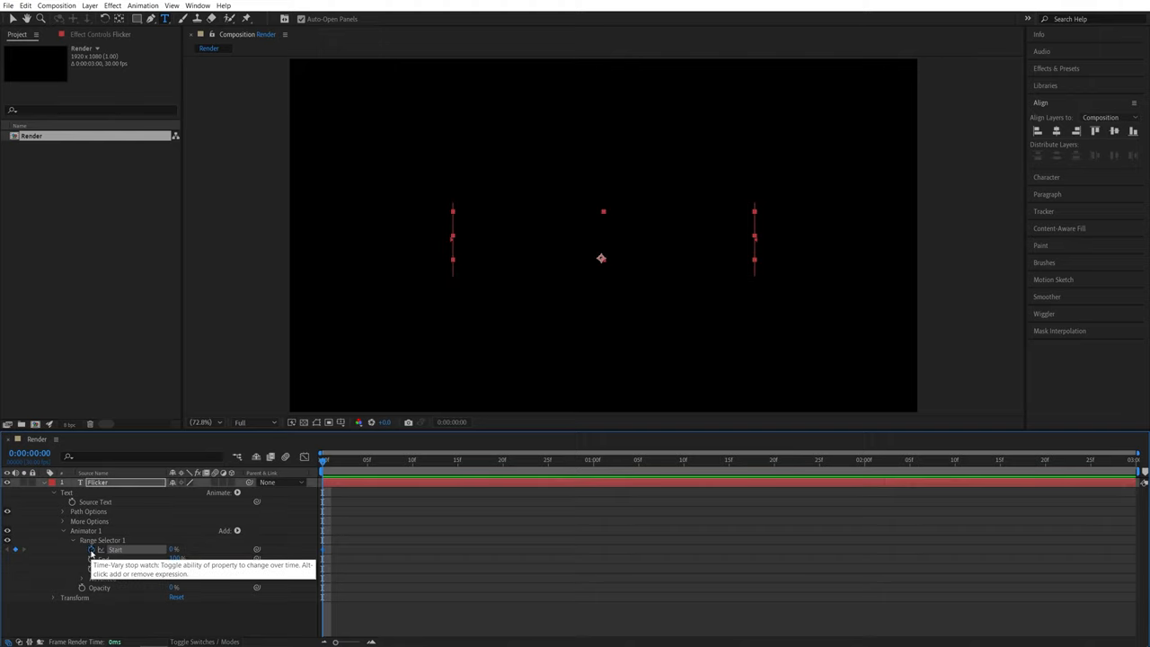
{"action": "left_click", "coordinate": [73, 539]}
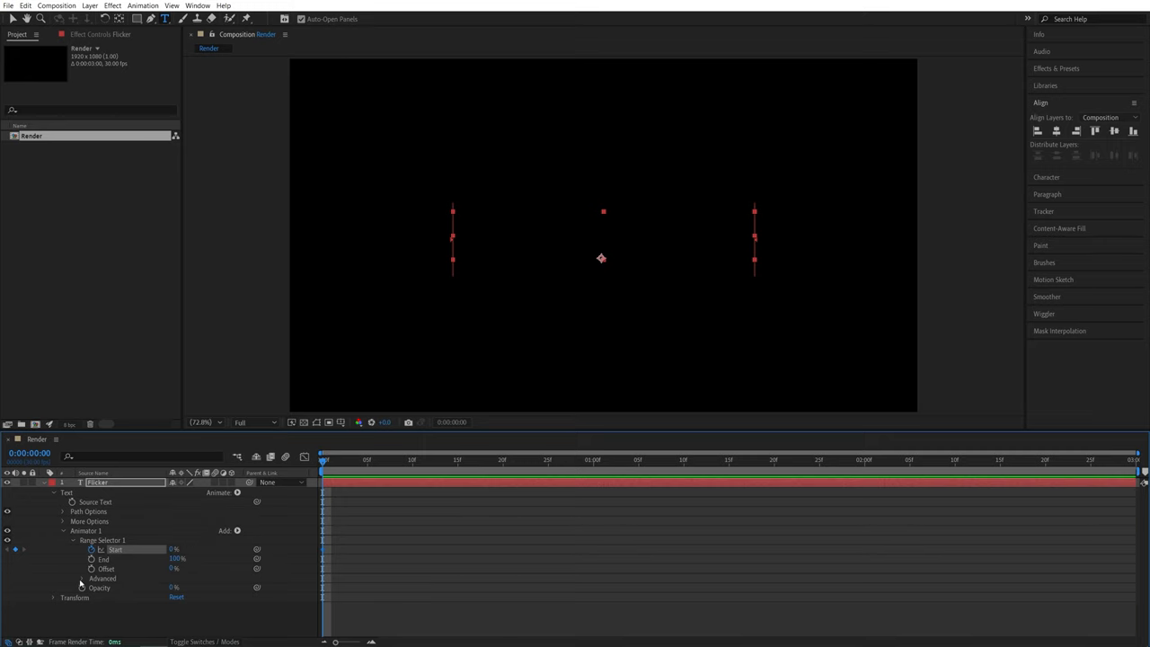
- Show Advanced options and keyframe Range Selector Start at 100% at one second
{"action": "left_click", "coordinate": [82, 578]}
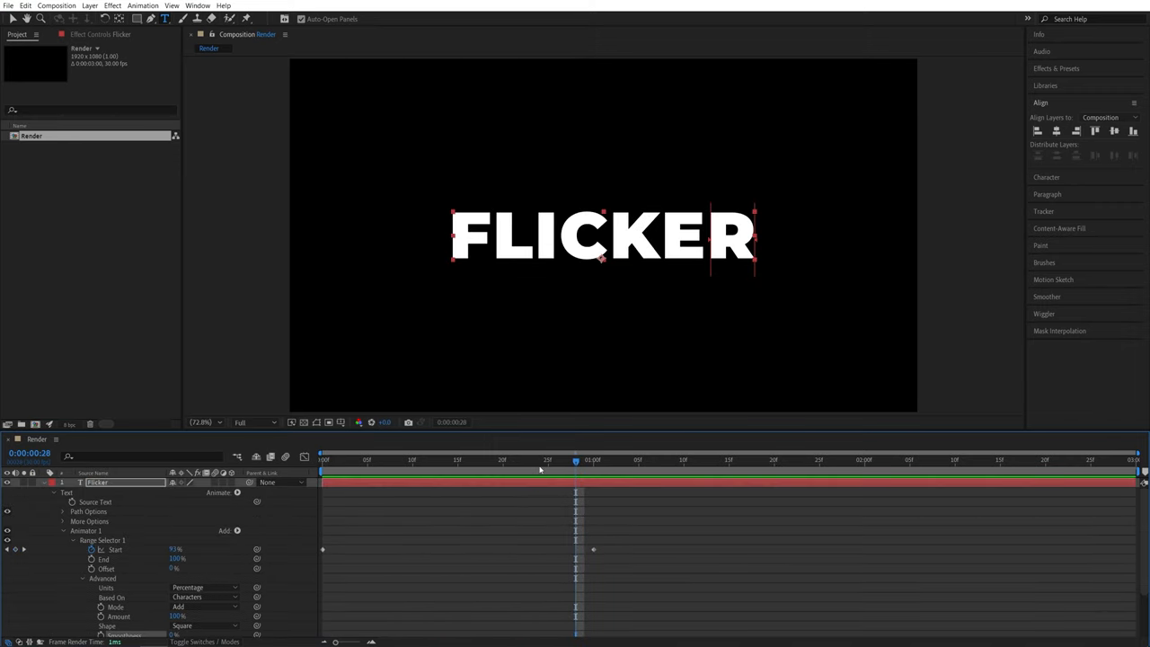
{"action": "mouse_move", "coordinate": [585, 281]}
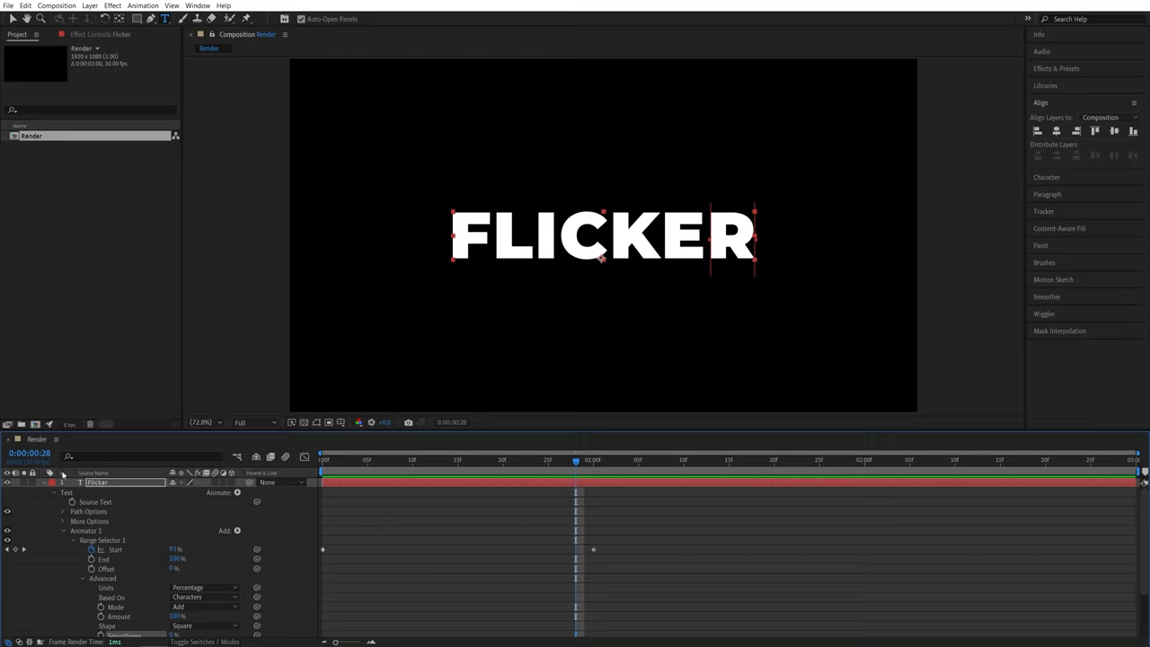
- Enable Randomize Order in the Range Selector and collapse the layer properties
{"action": "key", "text": "u"}
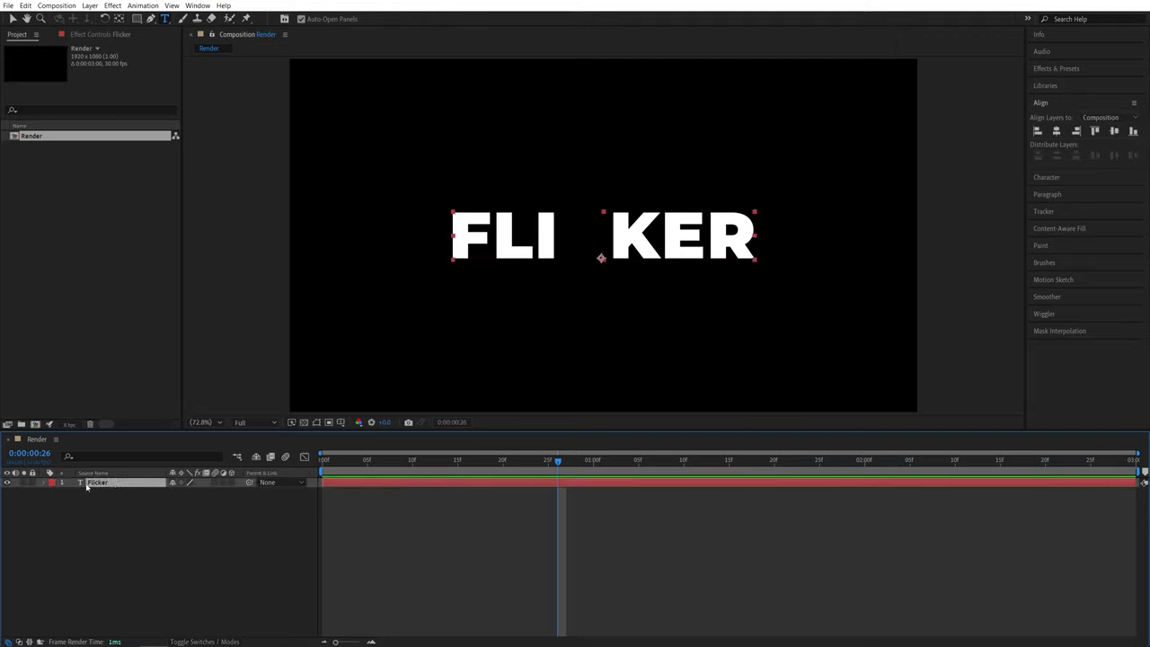
- Duplicate the text layer as Flicker 2 with no fill and a white 1 px stroke
{"action": "left_click", "coordinate": [57, 5]}
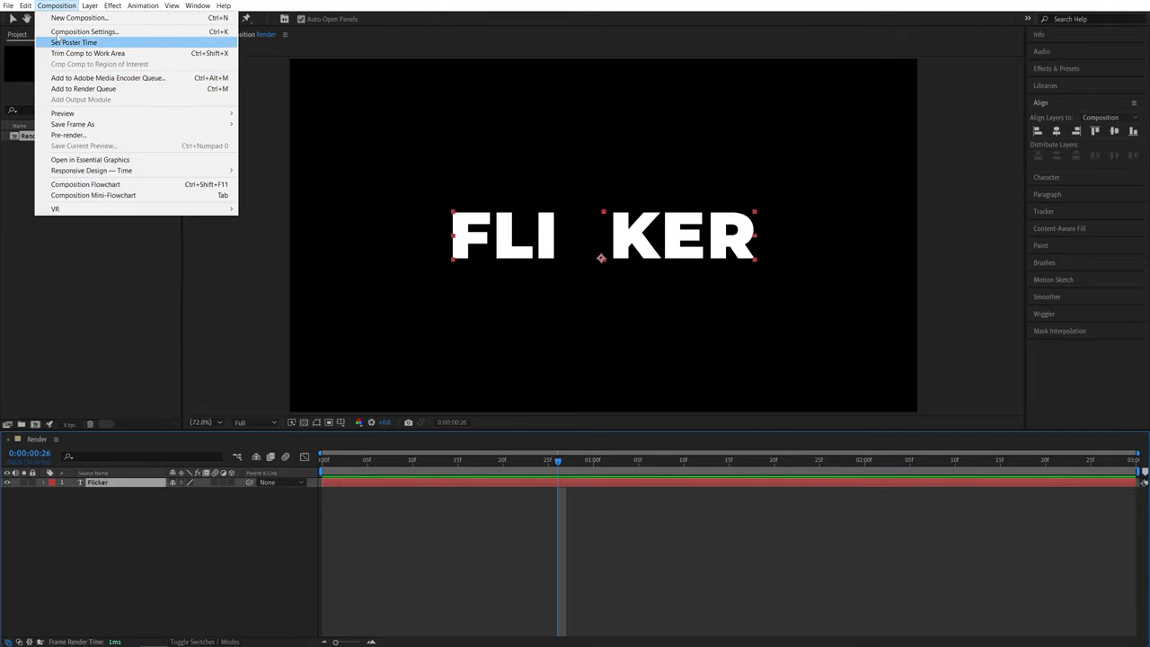
{"action": "key", "text": "ctrl+d"}
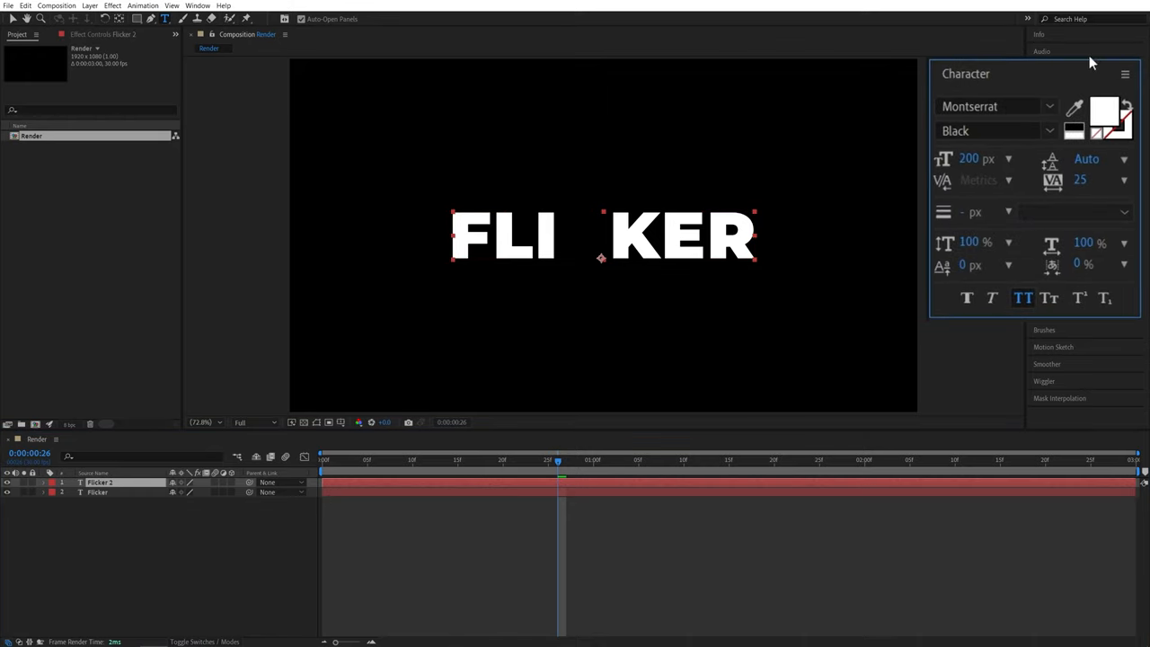
{"action": "mouse_move", "coordinate": [1100, 139]}
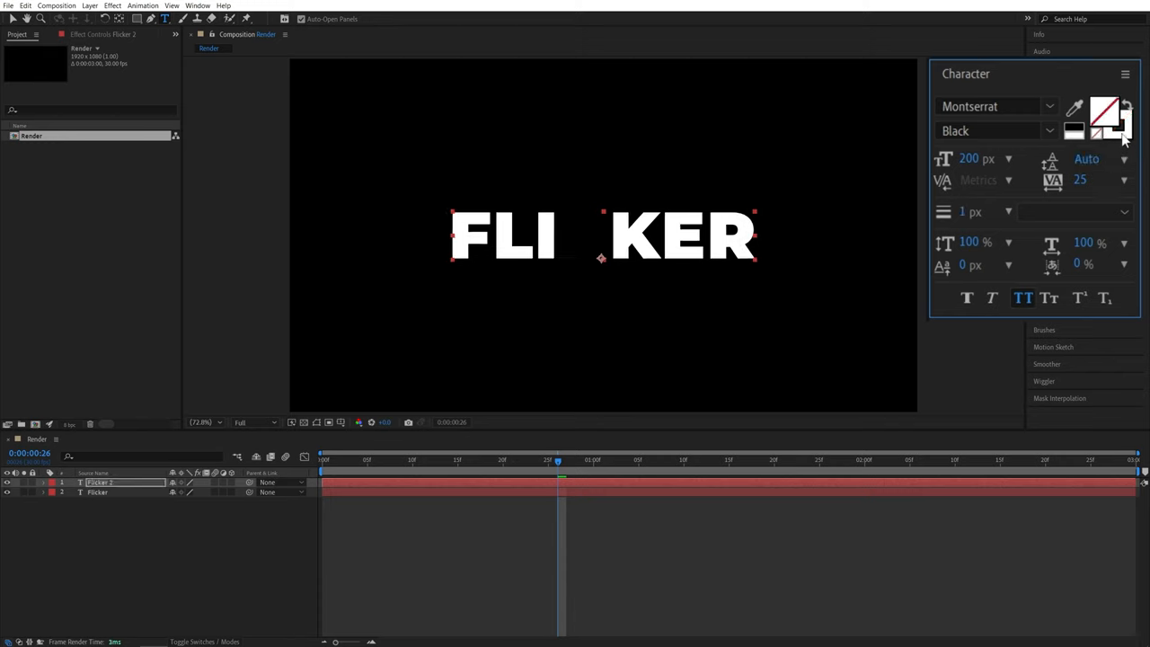
{"action": "mouse_move", "coordinate": [1118, 130]}
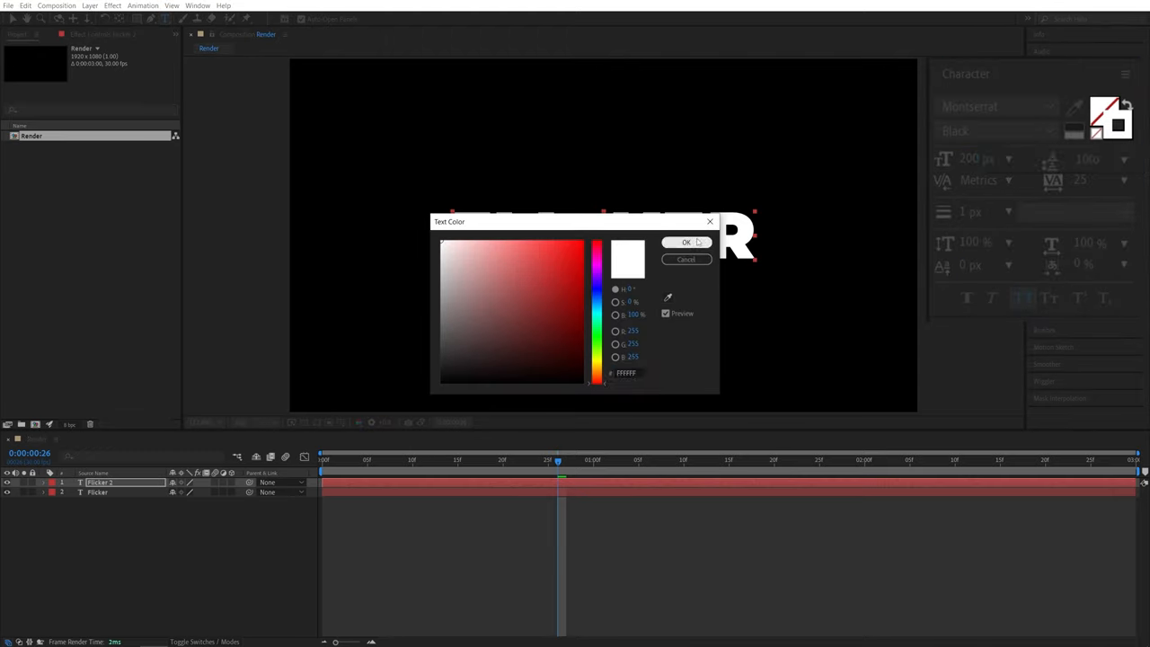
{"action": "left_click", "coordinate": [686, 242]}
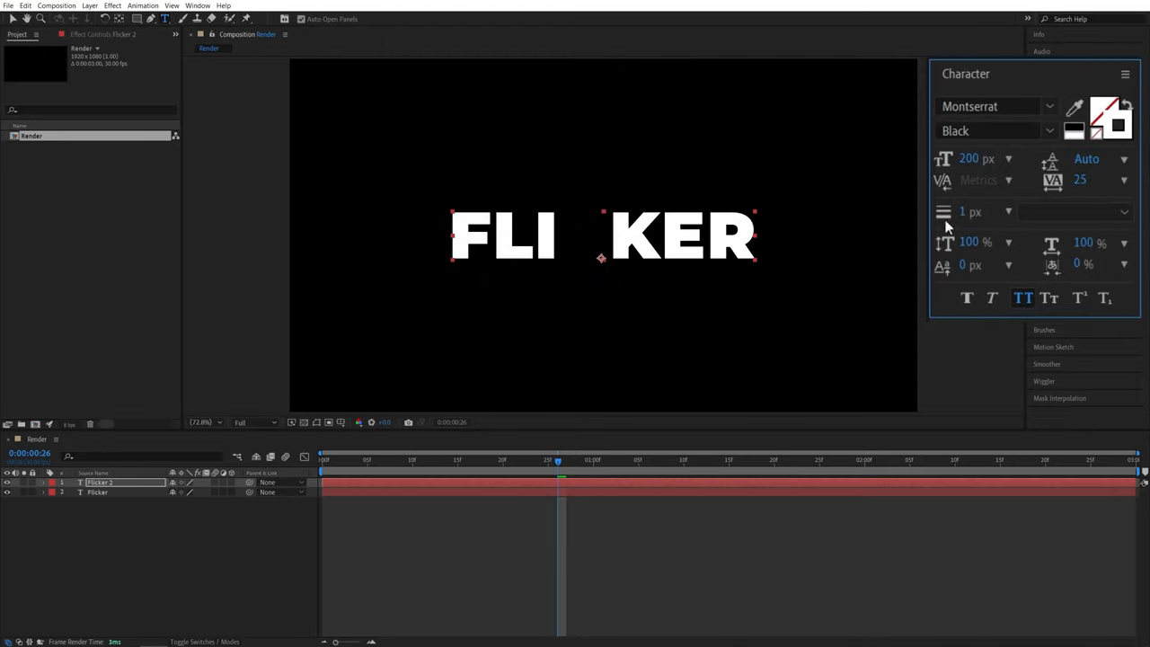
{"action": "mouse_move", "coordinate": [964, 230]}
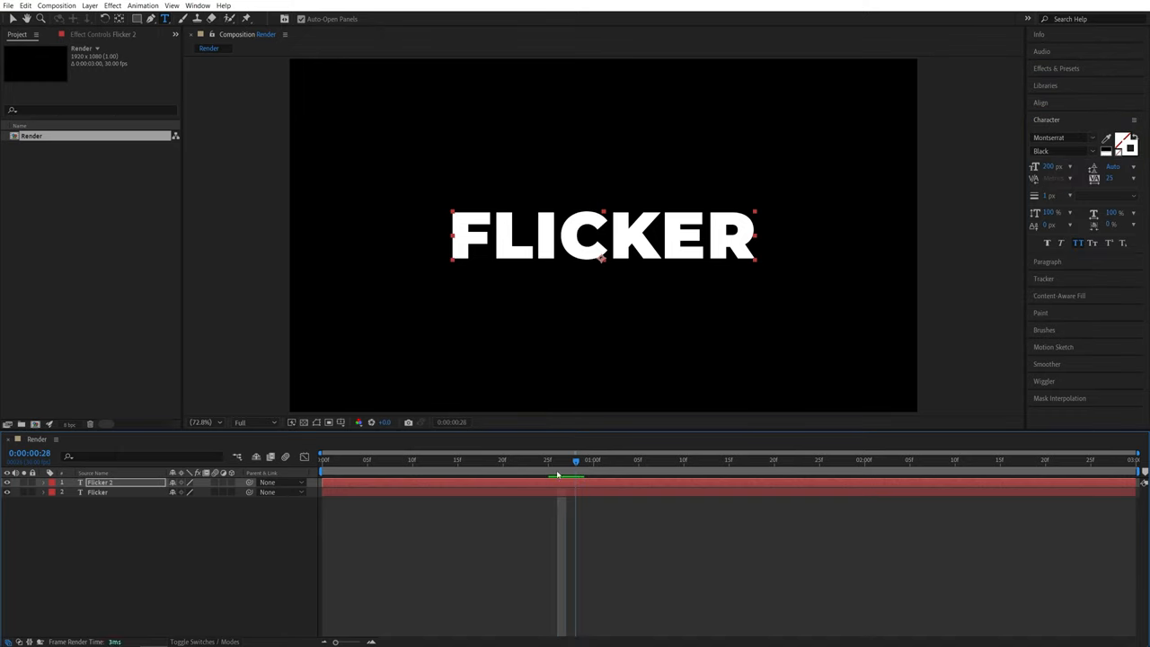
- Change Flicker 2's Random Seed so its outlined letters reveal in a different order
{"action": "left_click_drag", "start_coordinate": [575, 460], "coordinate": [440, 460]}
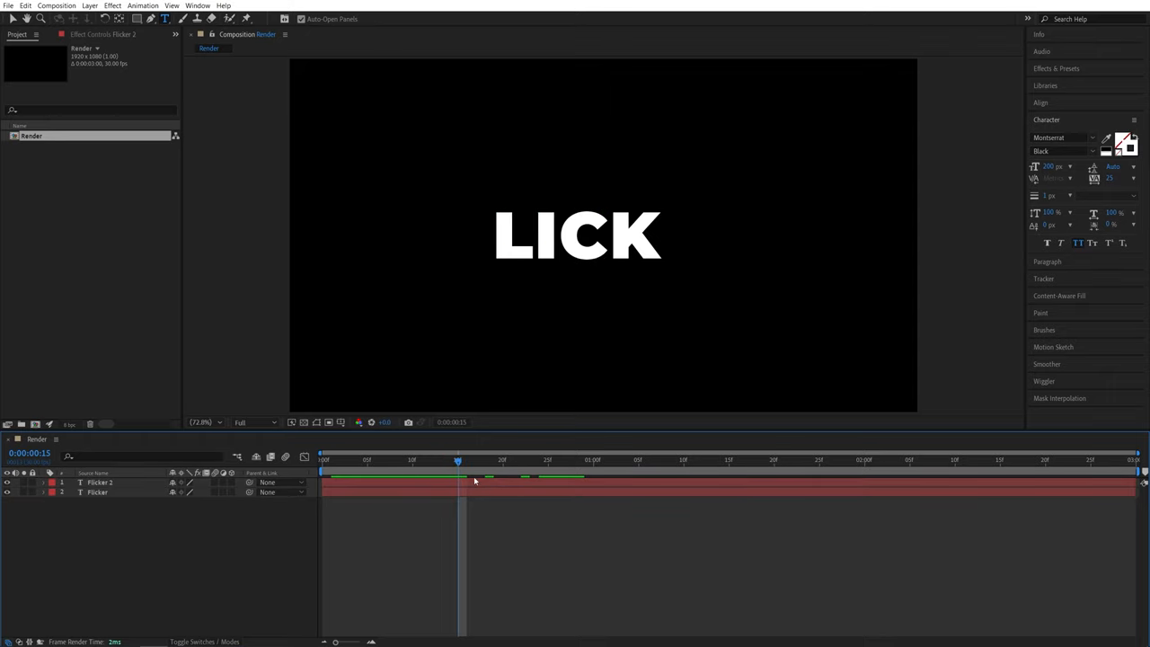
{"action": "left_click", "coordinate": [101, 482]}
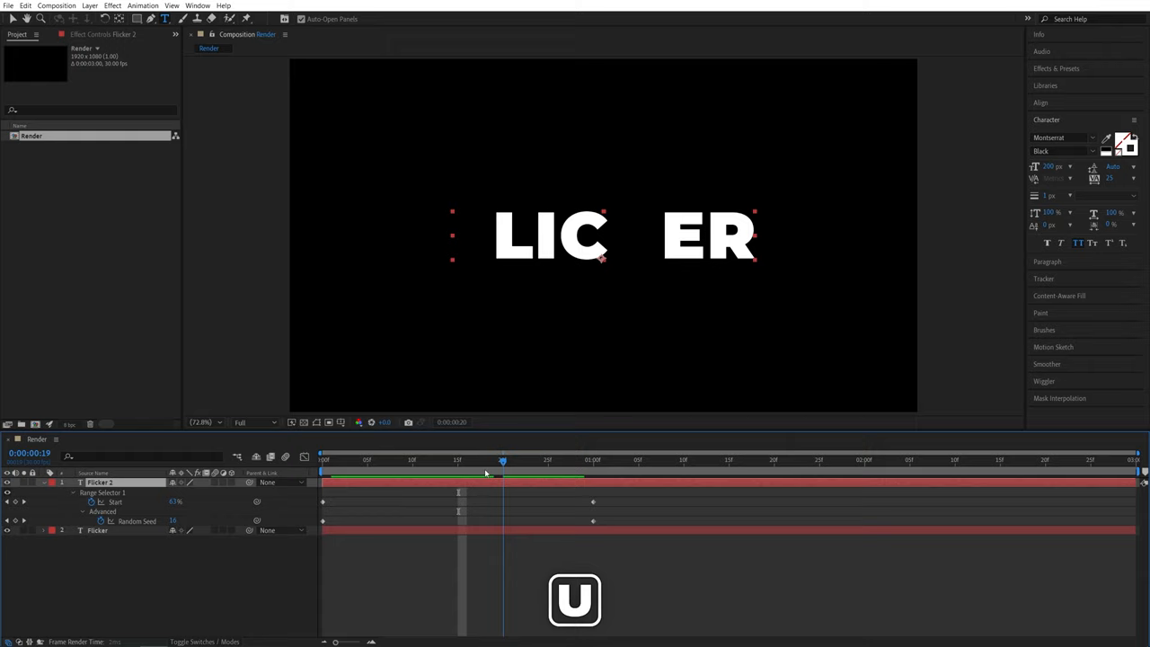
{"action": "left_click", "coordinate": [593, 459]}
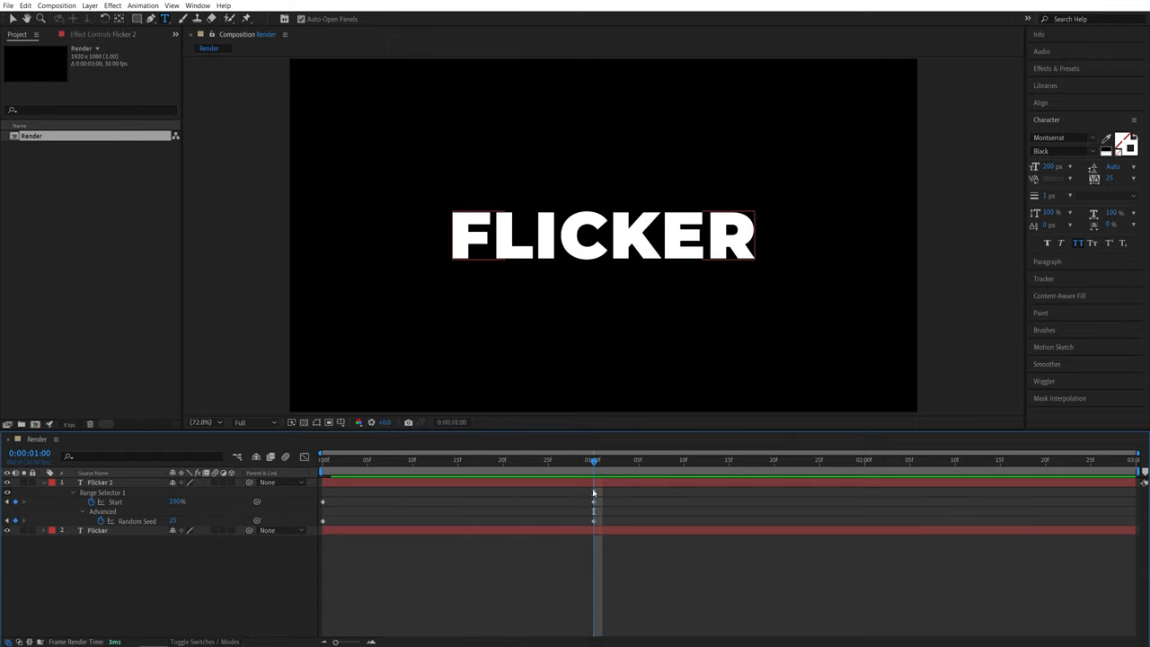
{"action": "mouse_move", "coordinate": [590, 528]}
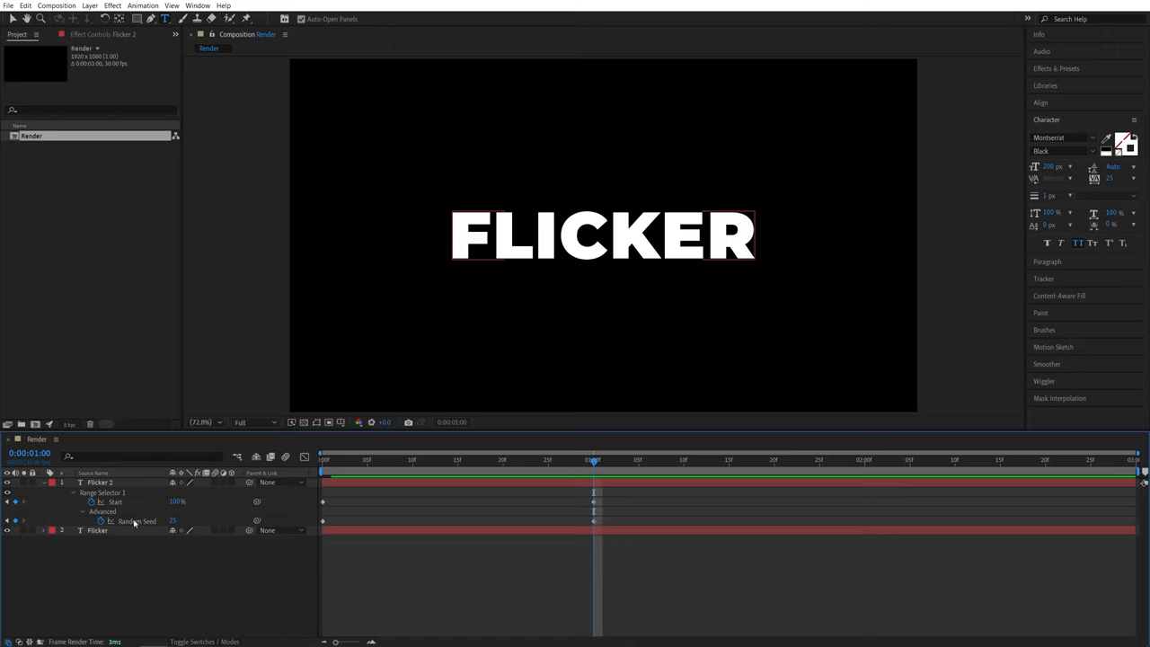
{"action": "left_click", "coordinate": [99, 483]}
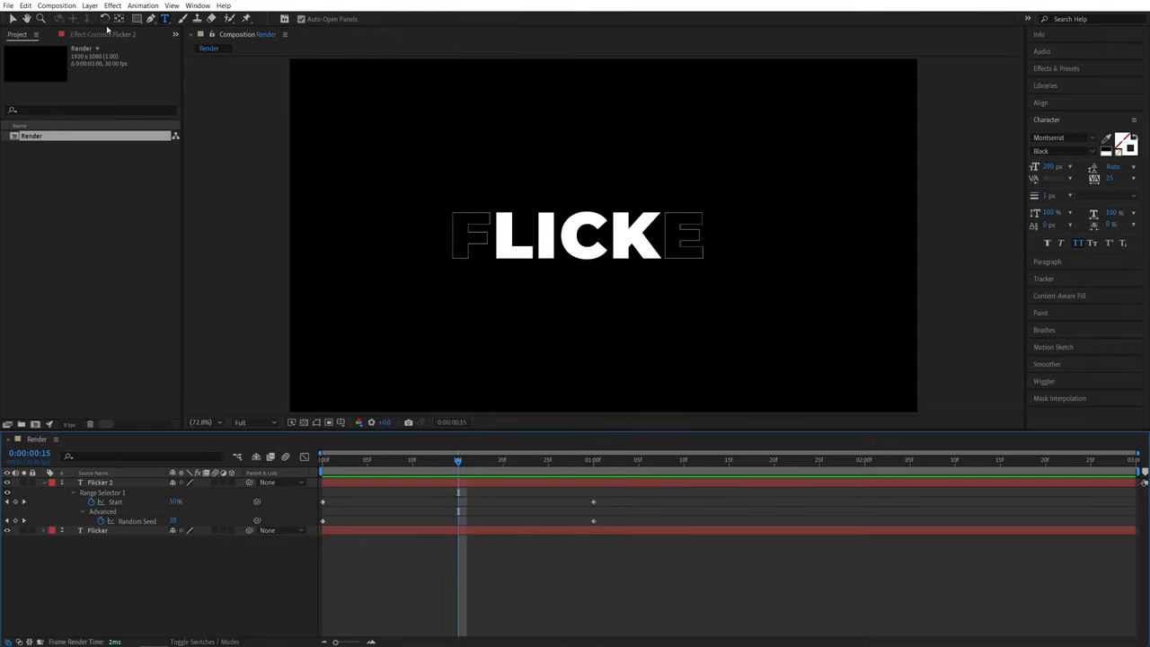
- Add an adjustment layer above both text layers and apply Glow to it
{"action": "left_click", "coordinate": [90, 6]}
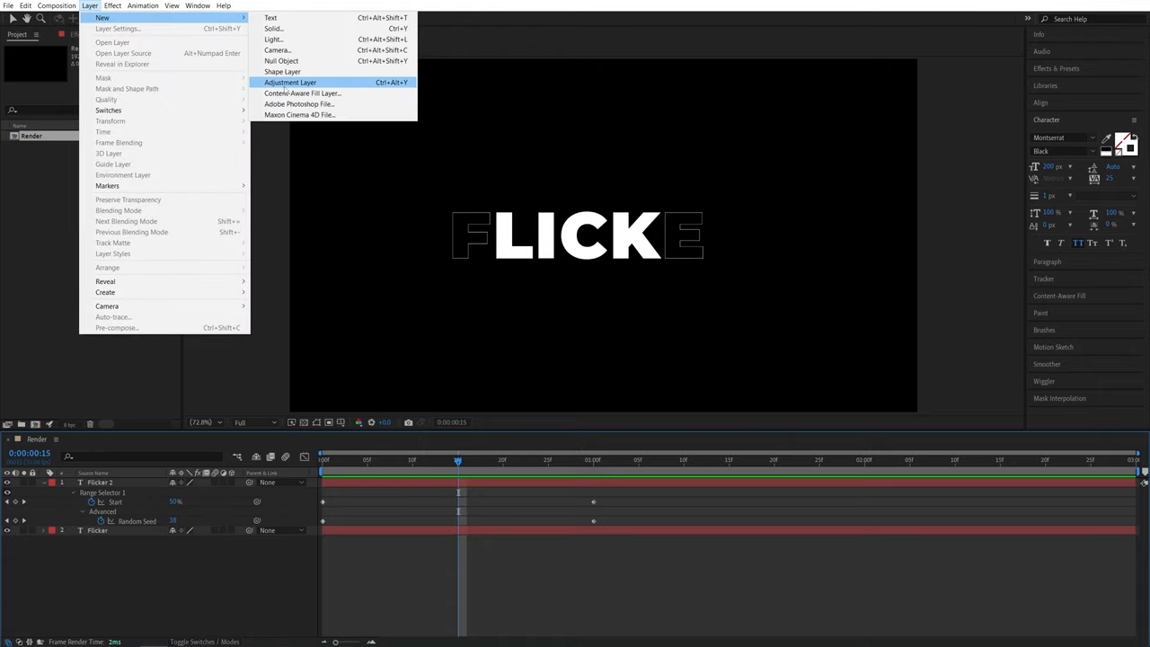
{"action": "left_click", "coordinate": [290, 82]}
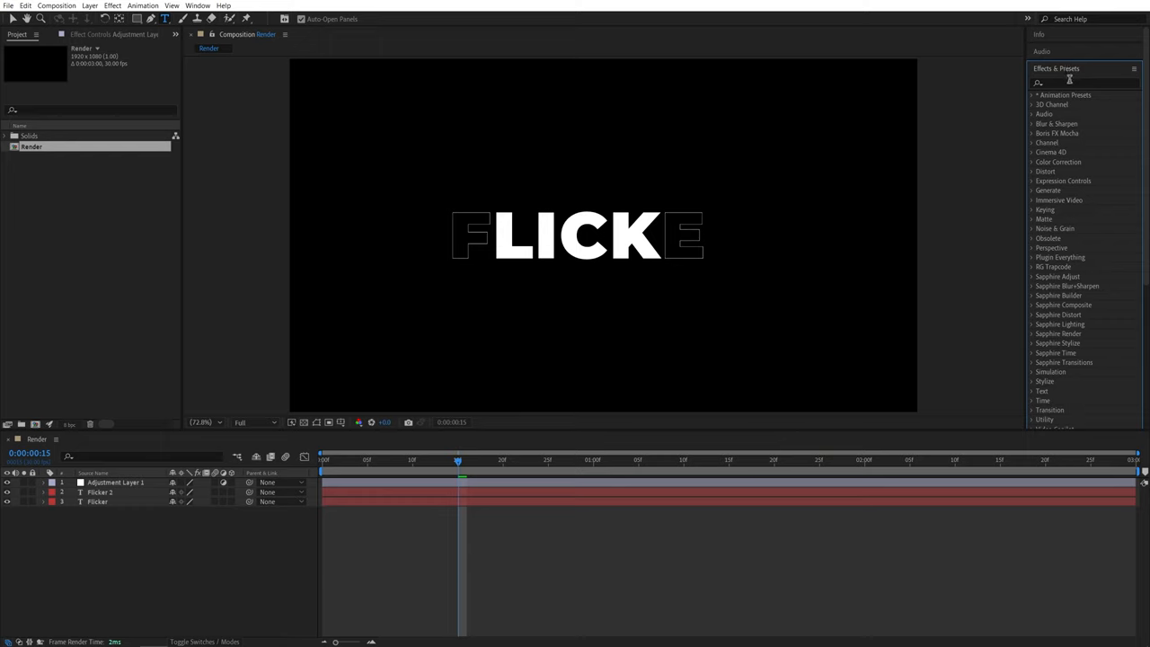
{"action": "type", "text": "glow"}
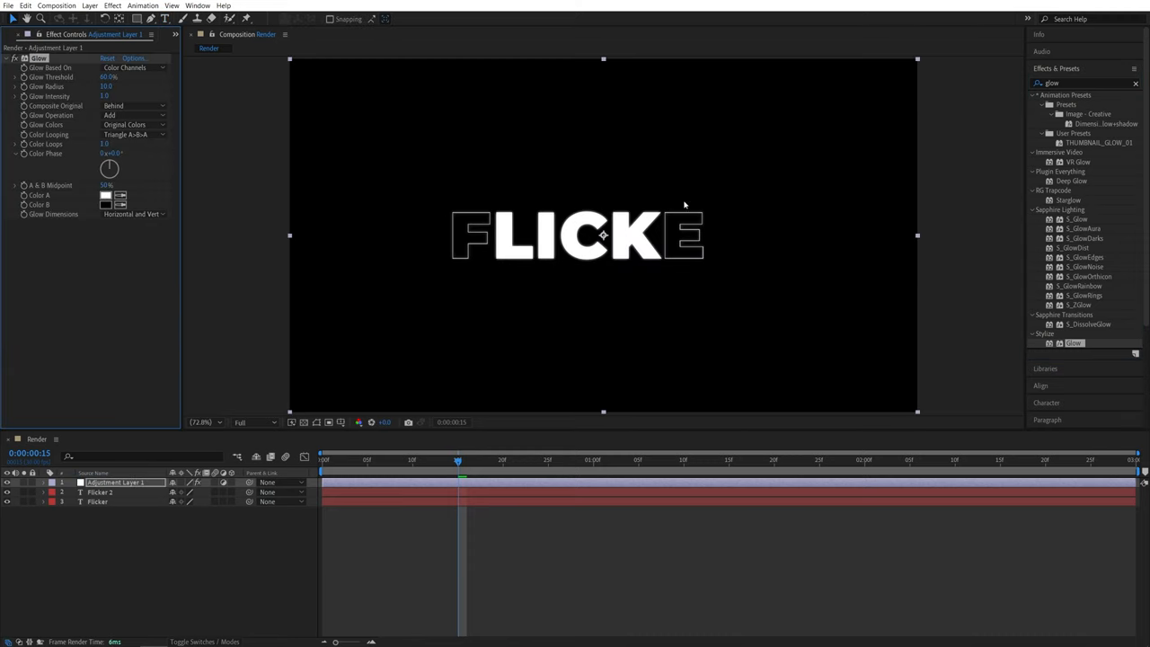
{"action": "mouse_move", "coordinate": [699, 234]}
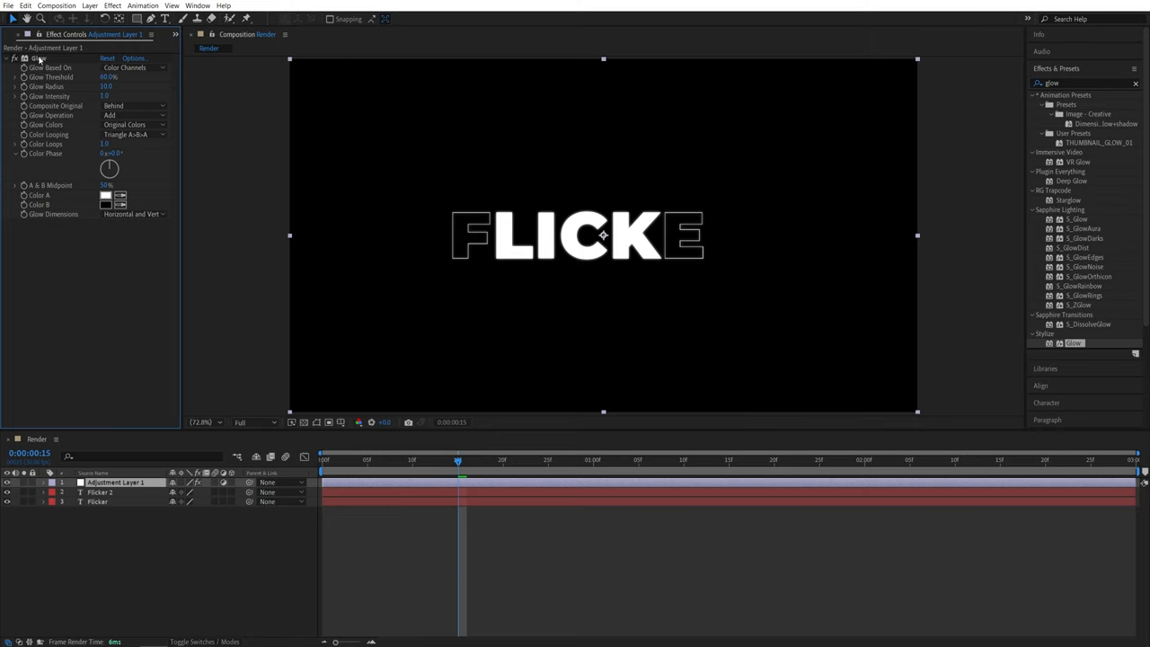
- Duplicate the Glow effect, set Glow 2 radius to 500, and preview
{"action": "key", "text": "ctrl+d"}
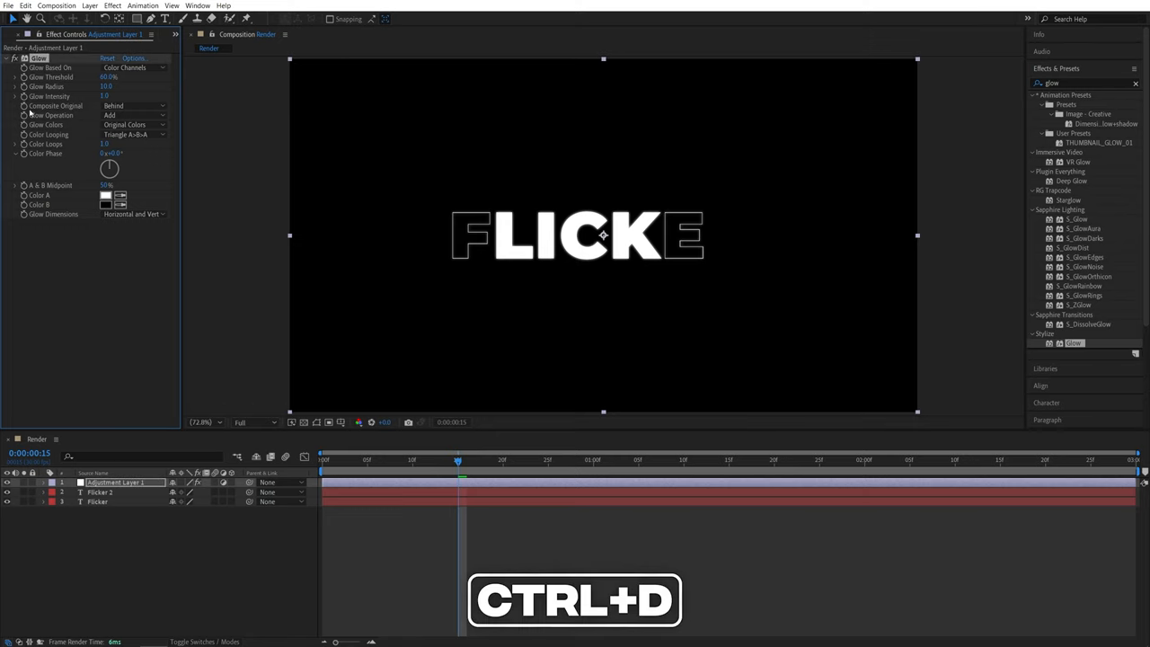
{"action": "key", "text": "ctrl+d"}
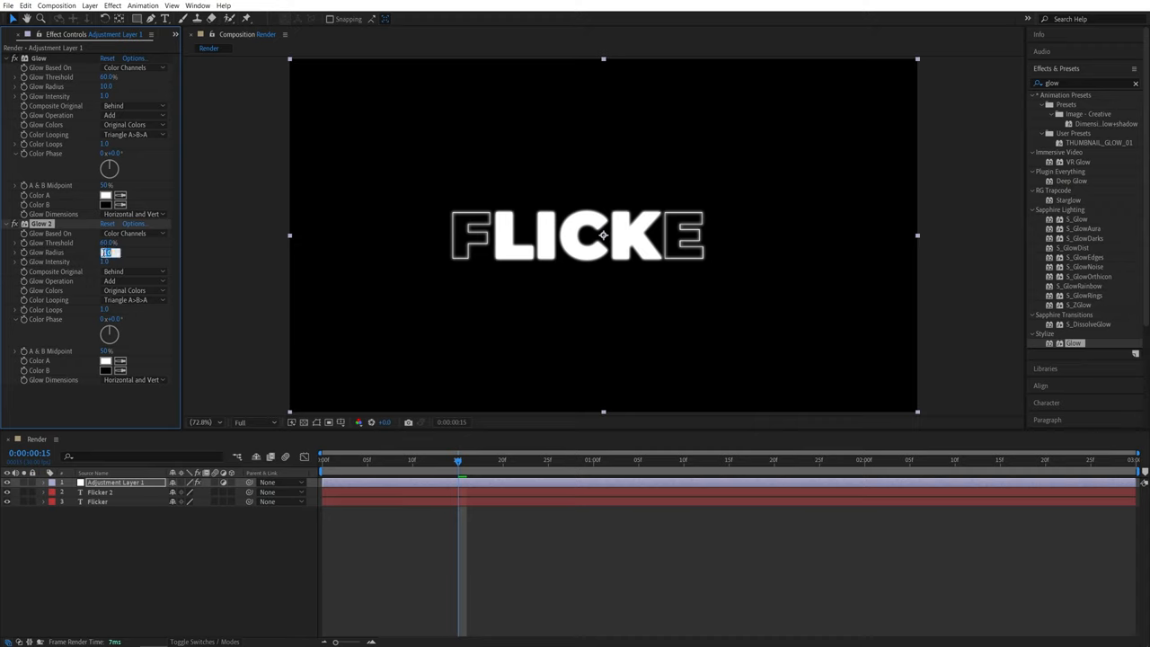
{"action": "type", "text": "500"}
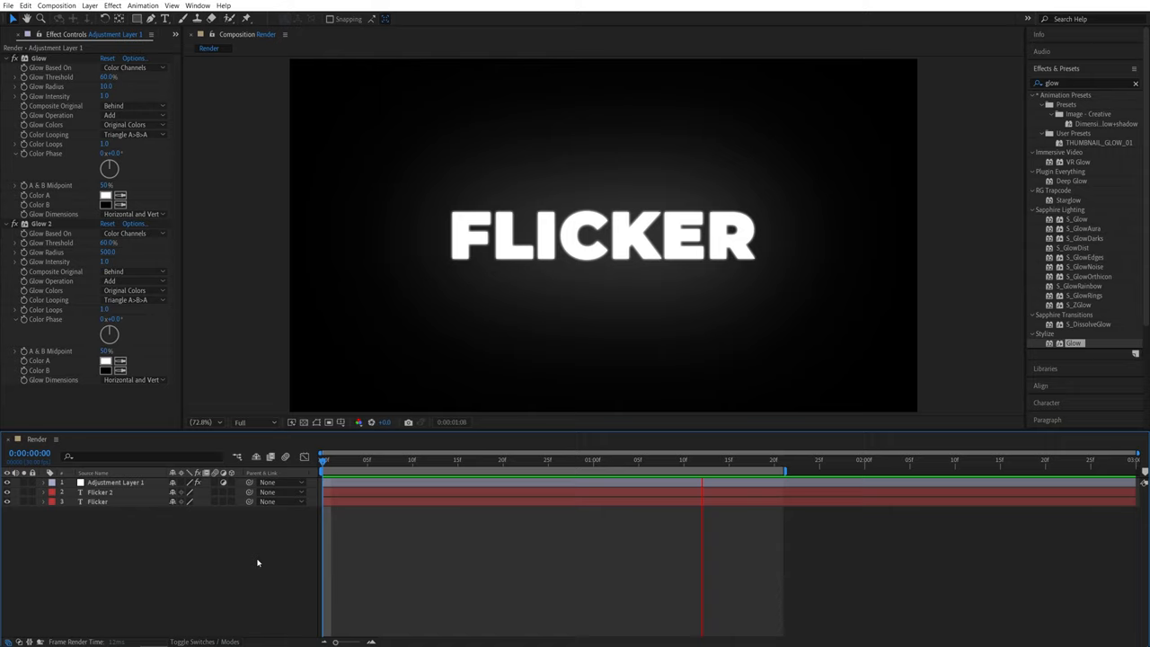
{"action": "left_click", "coordinate": [764, 459]}
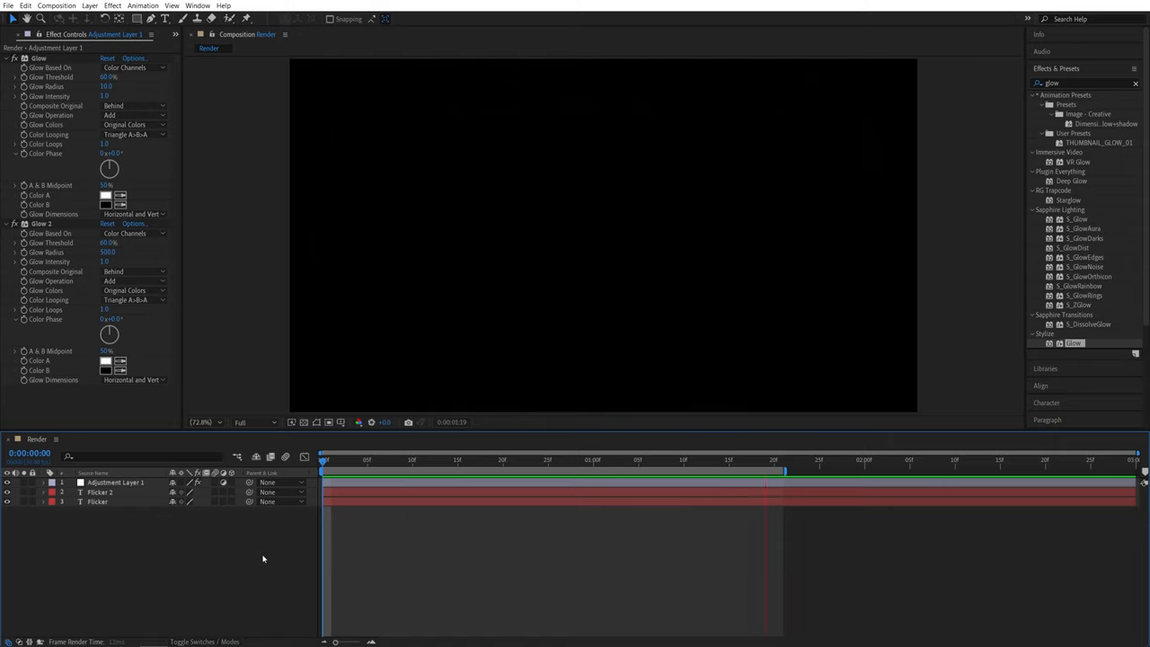